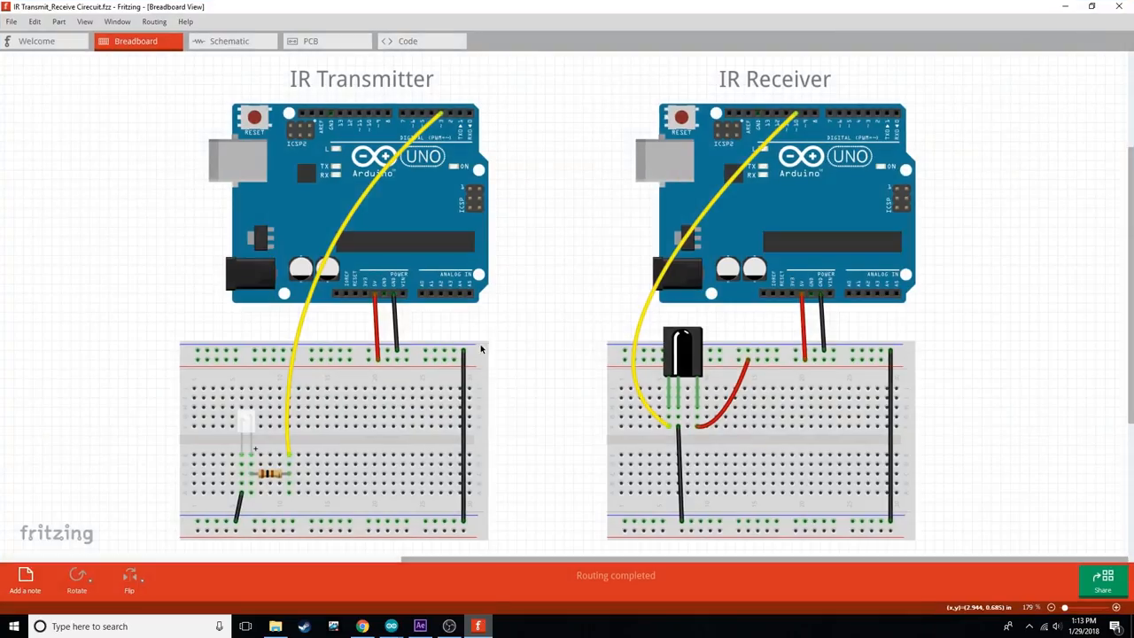
mouse_move(631, 67)
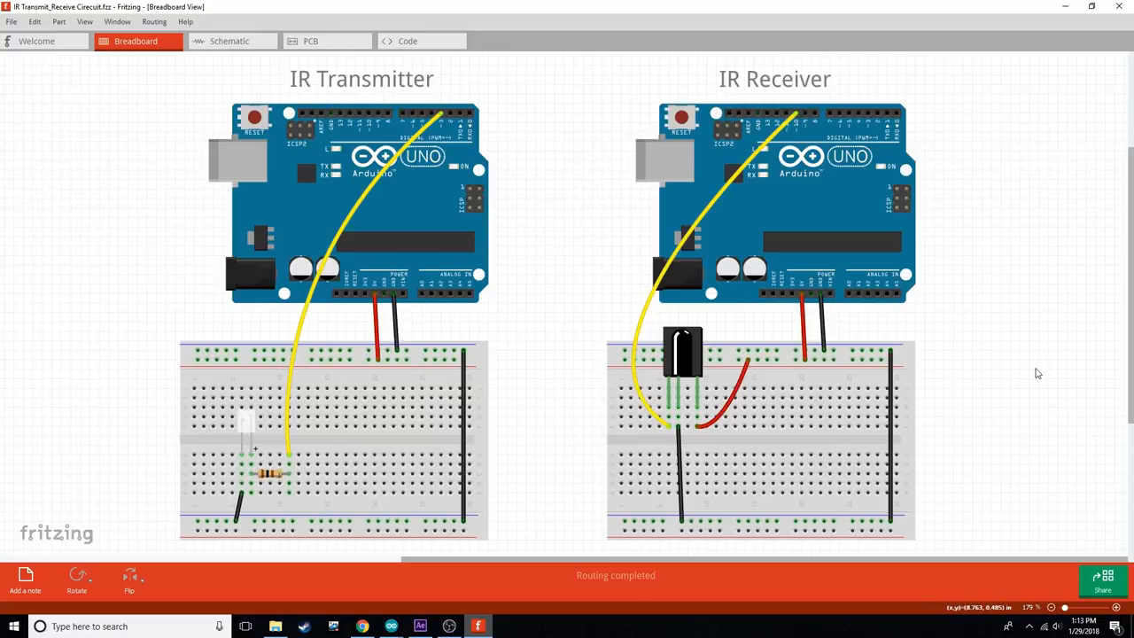
Open the Windows Start menu from the taskbar over the empty desktop.
left_click(11, 624)
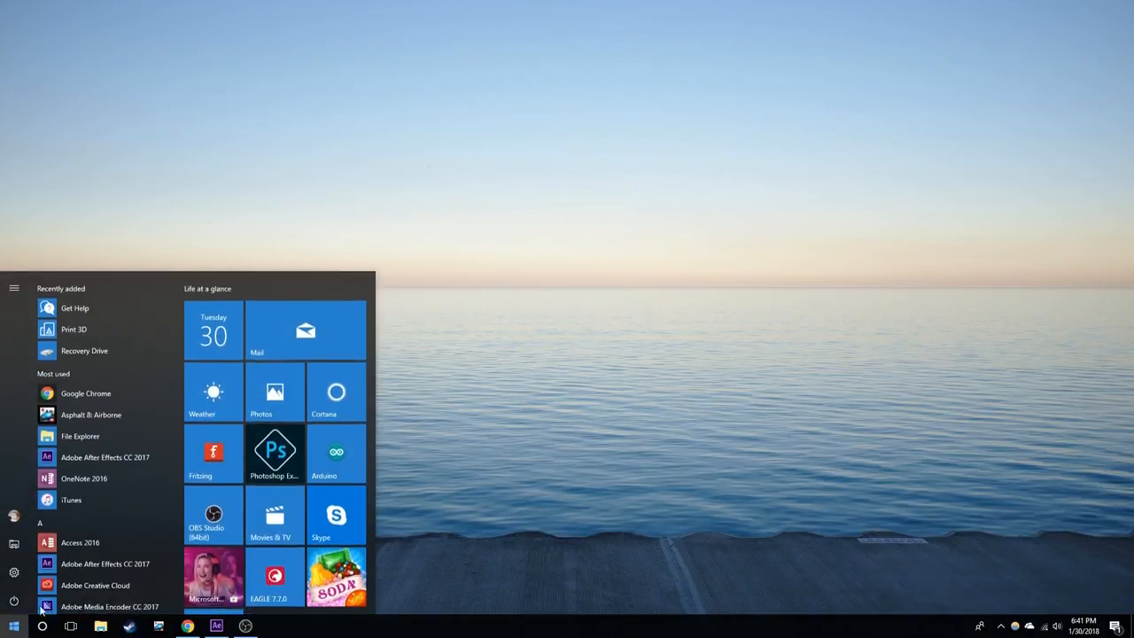
Launch Arduino IDE, walk through the IR_REMOTE_read code, and restore the window down.
left_click(334, 453)
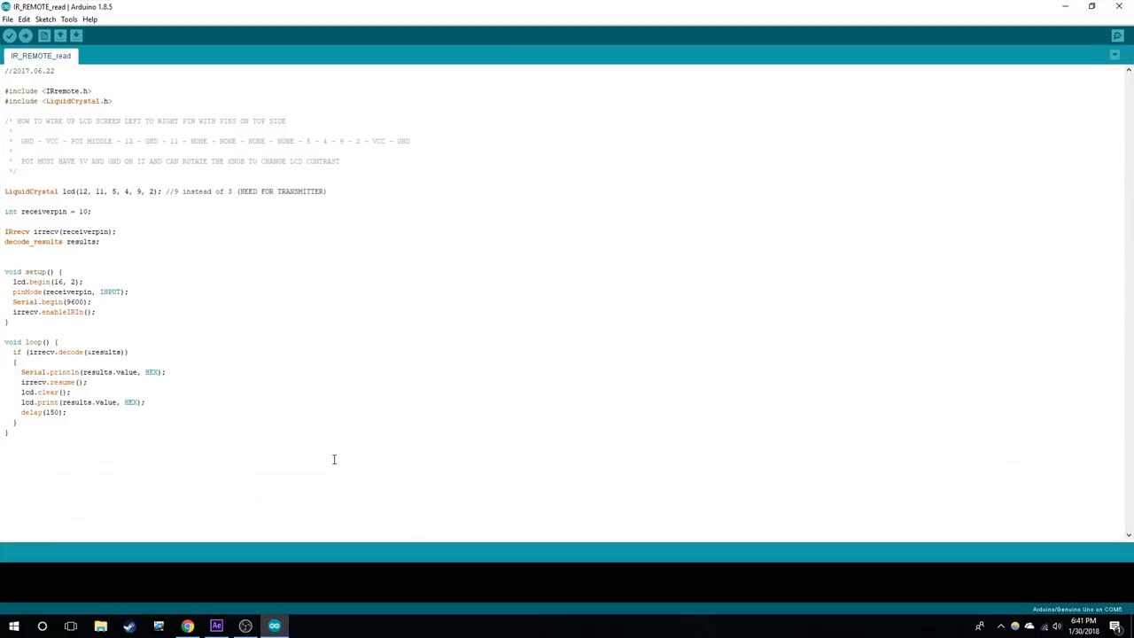
mouse_move(243, 95)
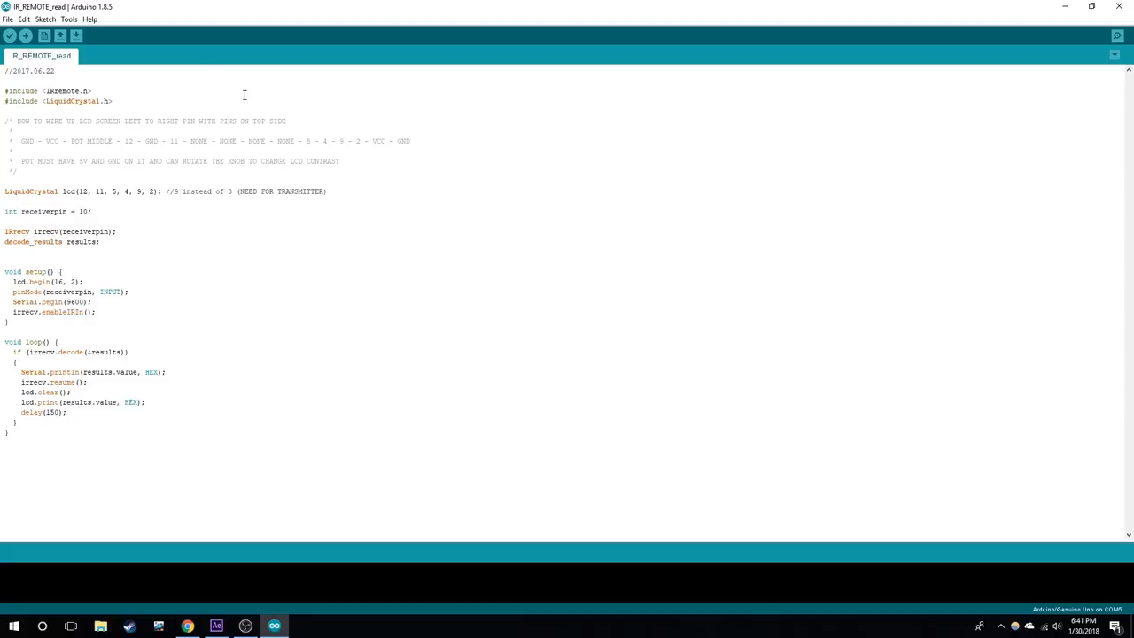
double_click(69, 88)
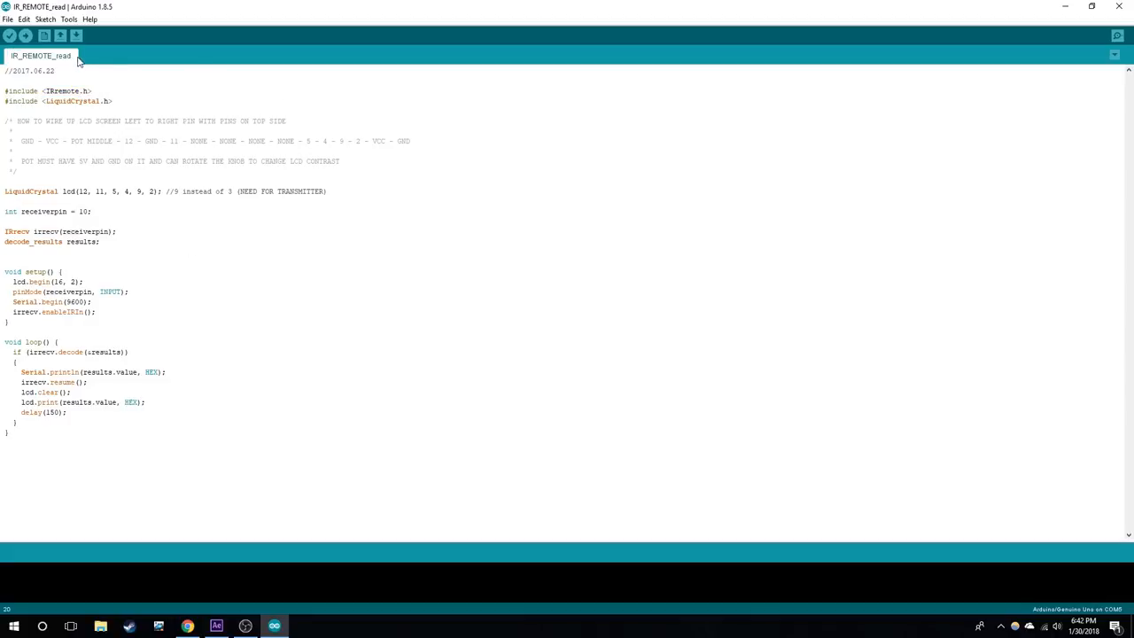
left_click_drag(26, 100, 113, 100)
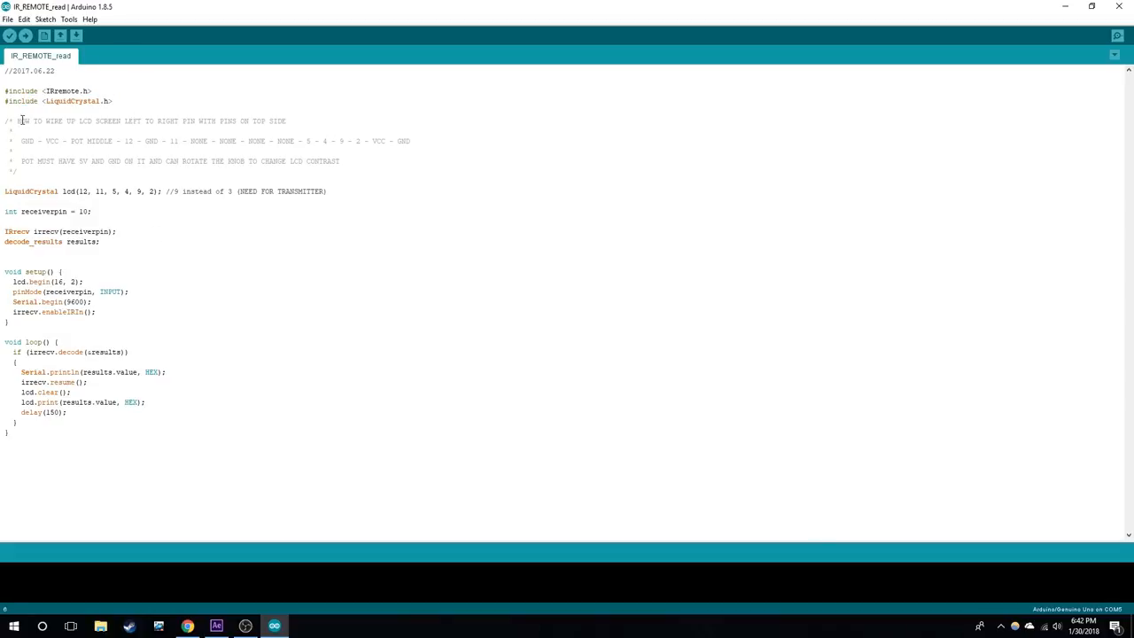
left_click(149, 121)
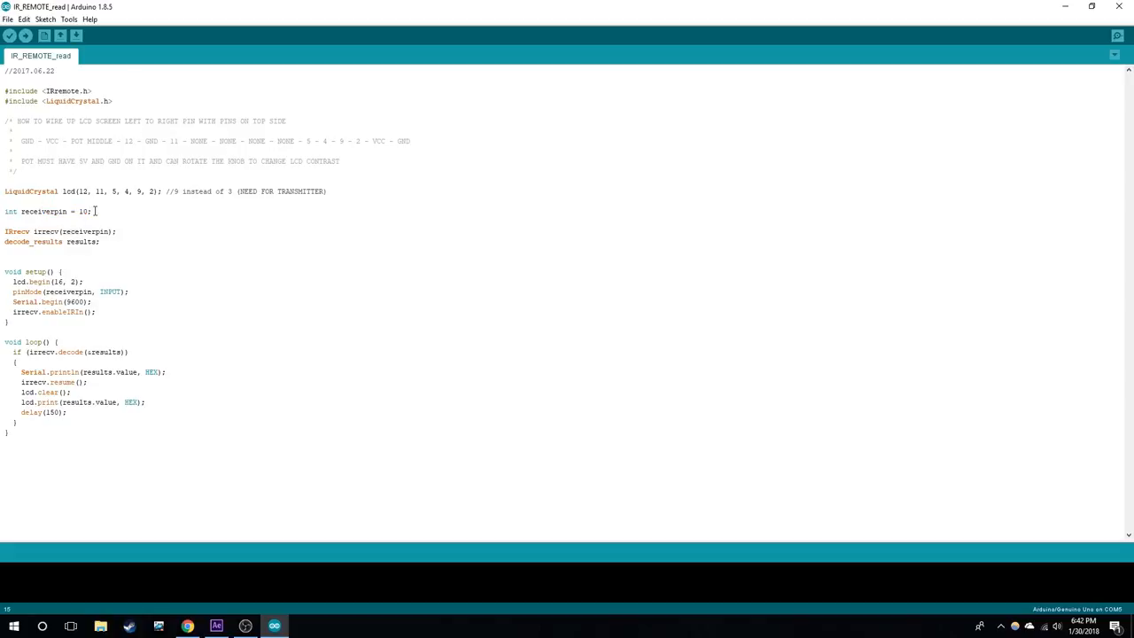
left_click_drag(13, 281, 98, 312)
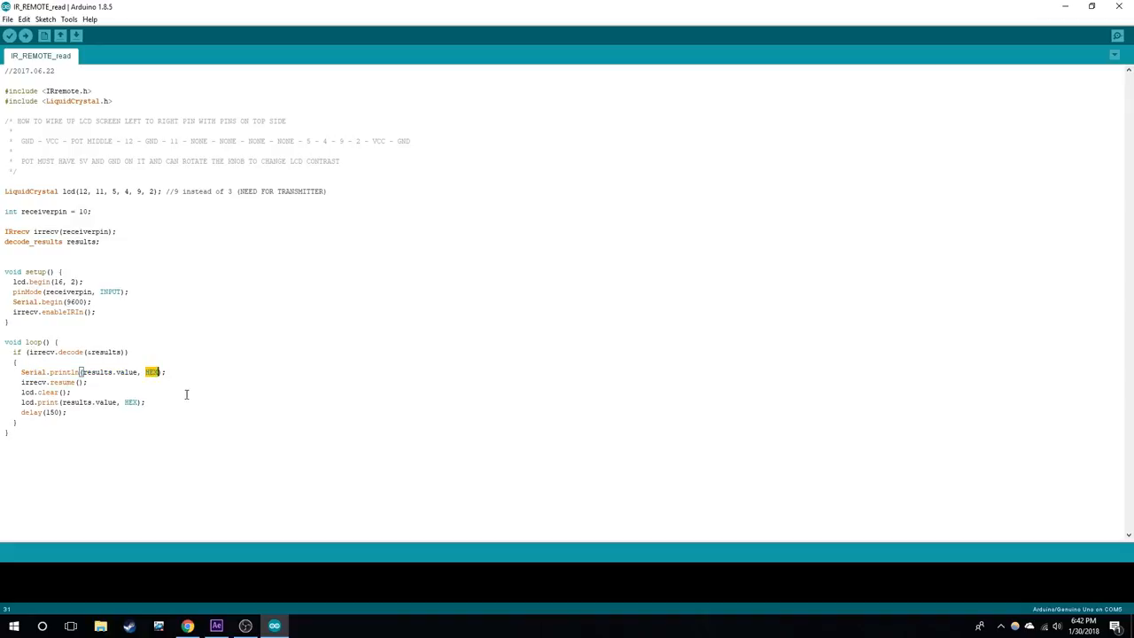
left_click(1091, 6)
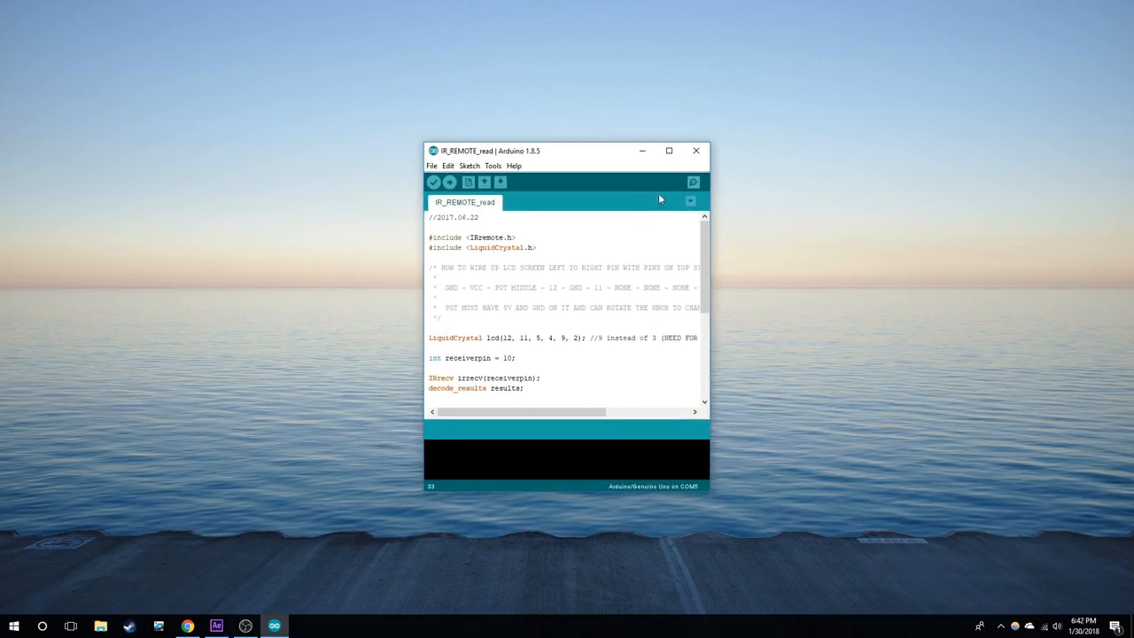
Move Arduino left, launch Notepad, and list Power, Volume Up, Volume Down, Netflix labels.
left_click_drag(567, 151, 241, 45)
type("notepad")
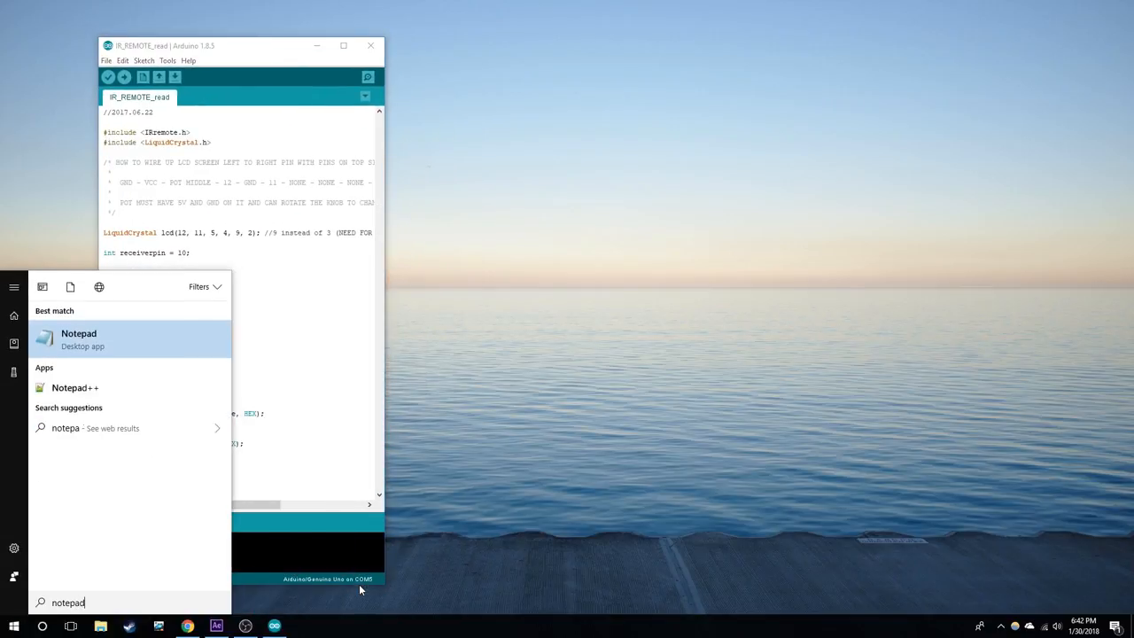
left_click(78, 338)
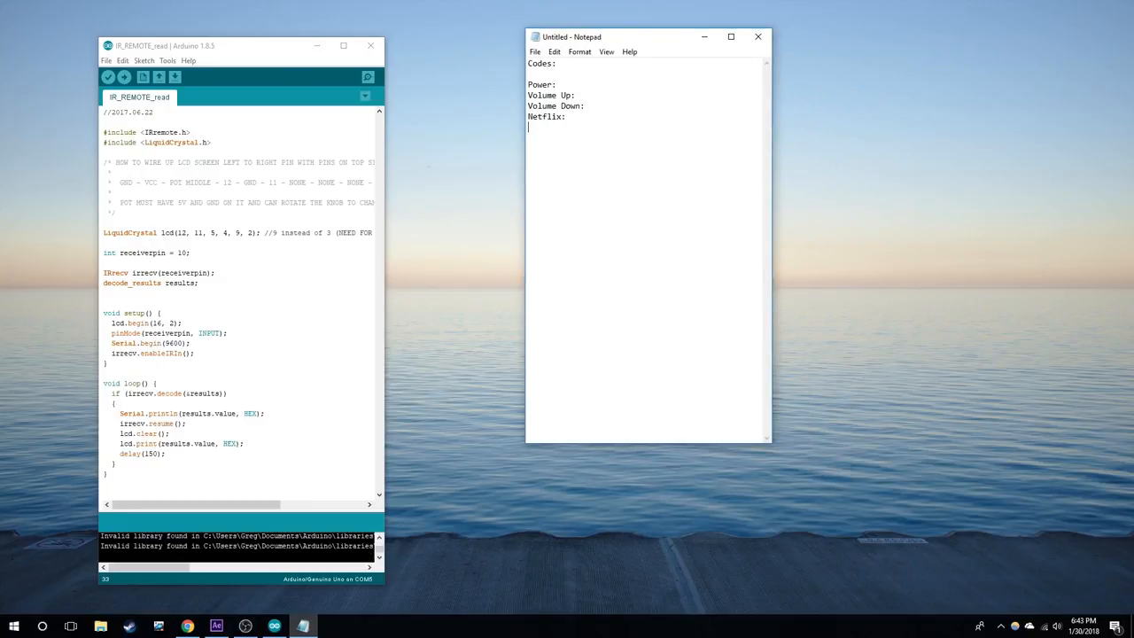
left_click(367, 77)
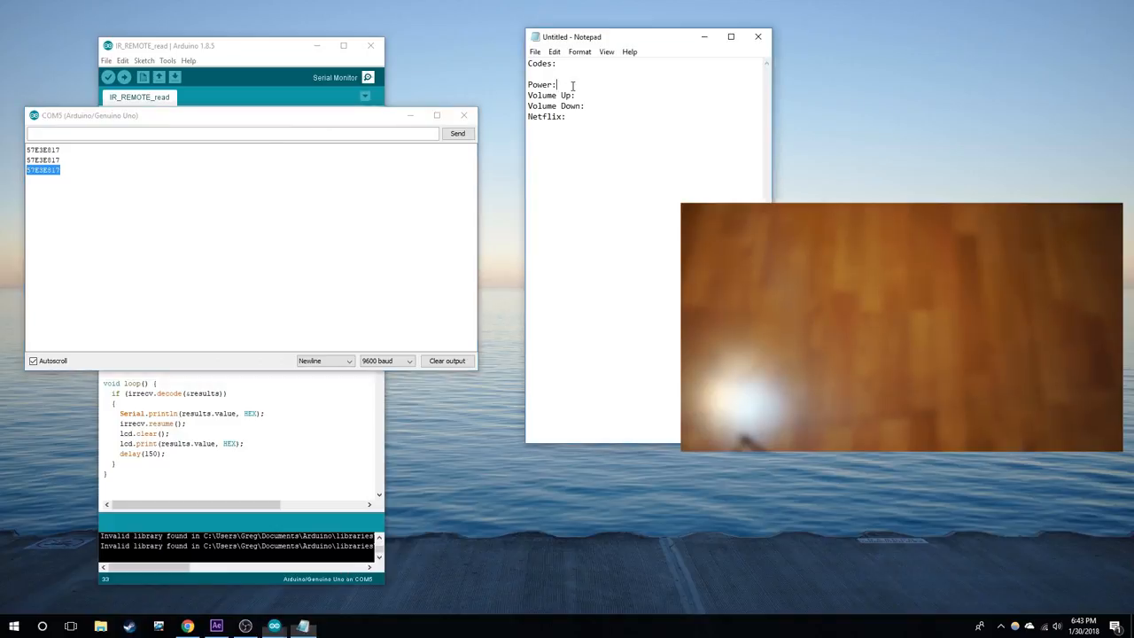
Record Power 57E3E817 and Volume Up 57E3F00F, then pick out Volume Down 57E308F7.
type("57E3E817")
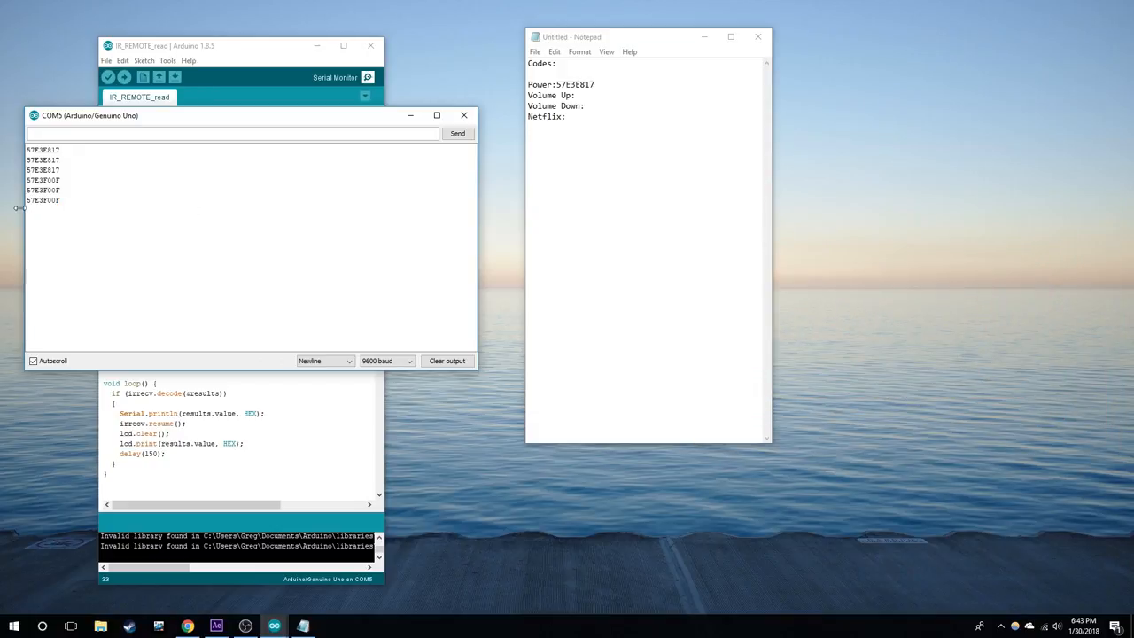
double_click(44, 201)
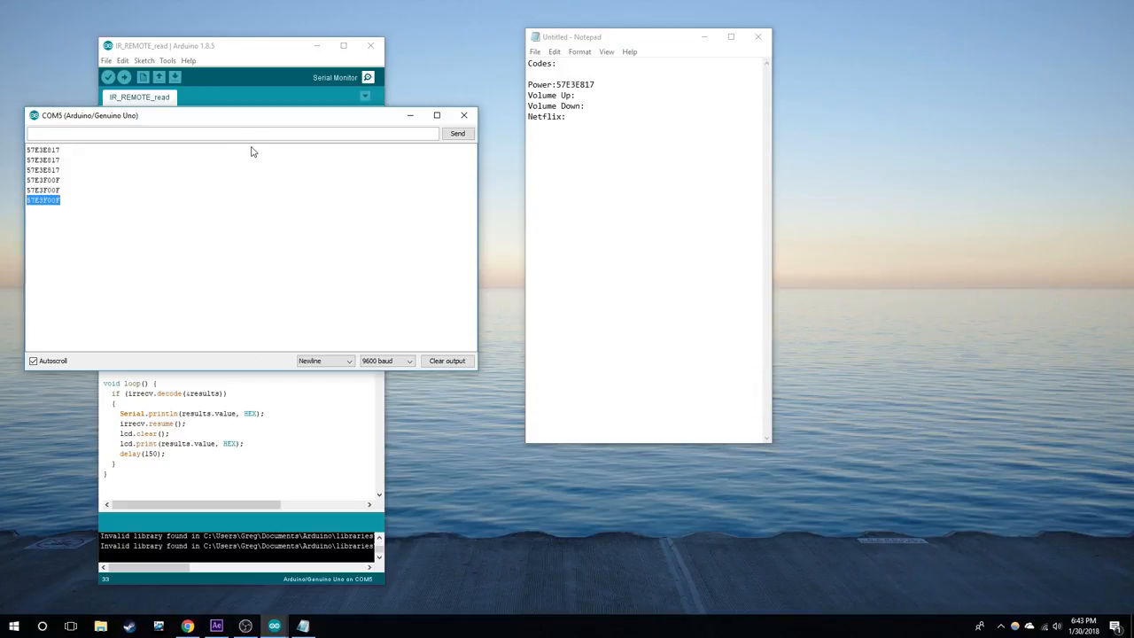
type("57E3F00F")
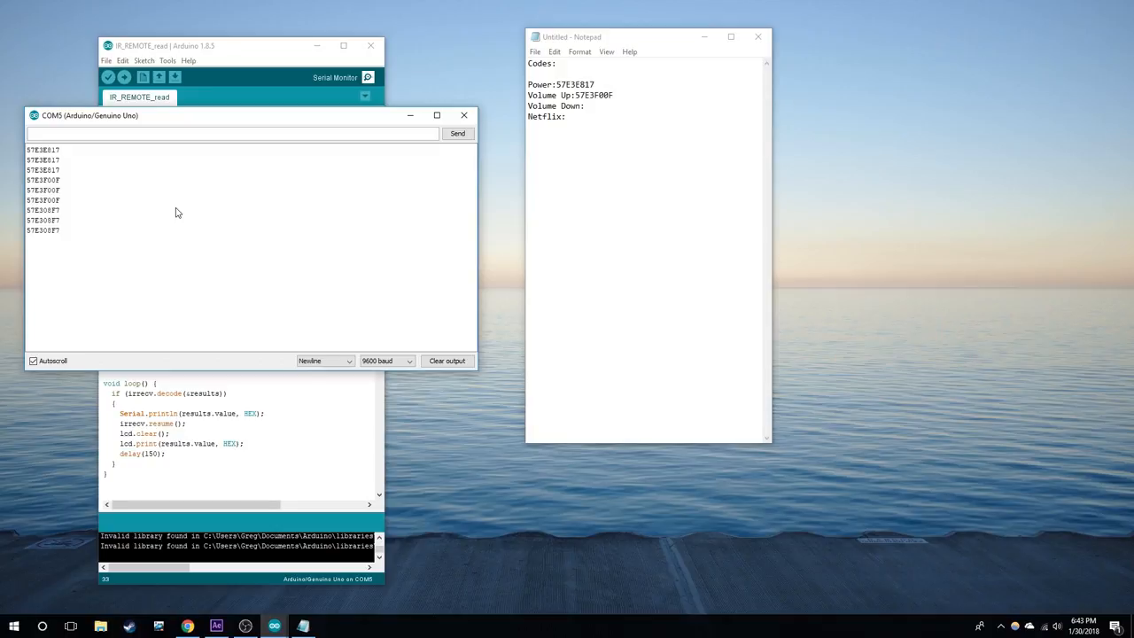
double_click(43, 229)
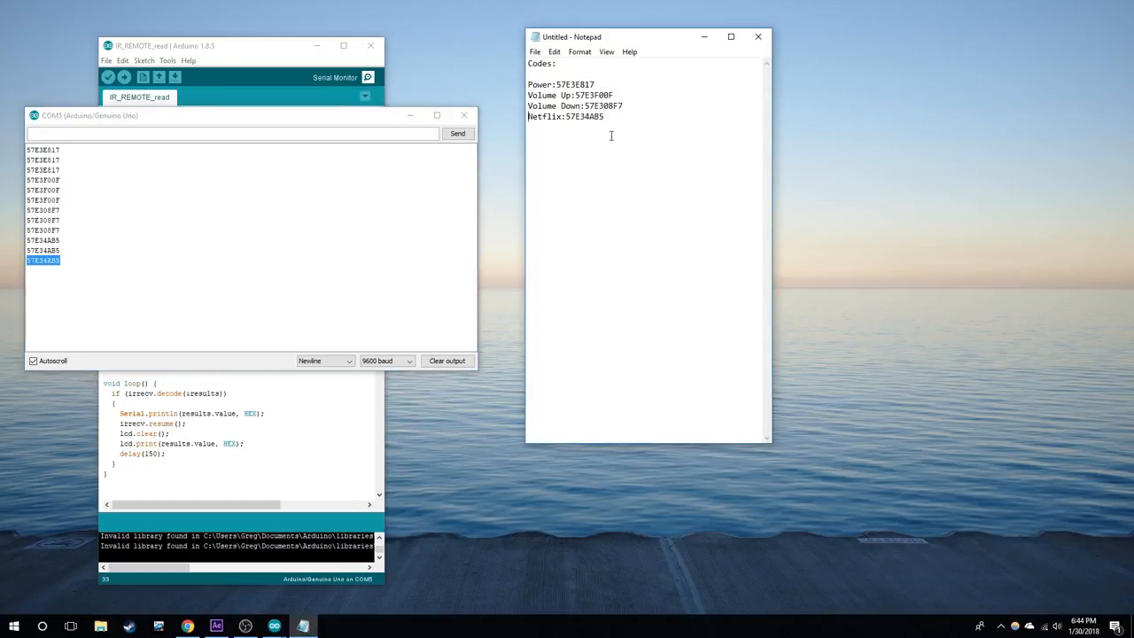
Close the Serial Monitor and the IR_REMOTE_read sketch window.
left_click(463, 115)
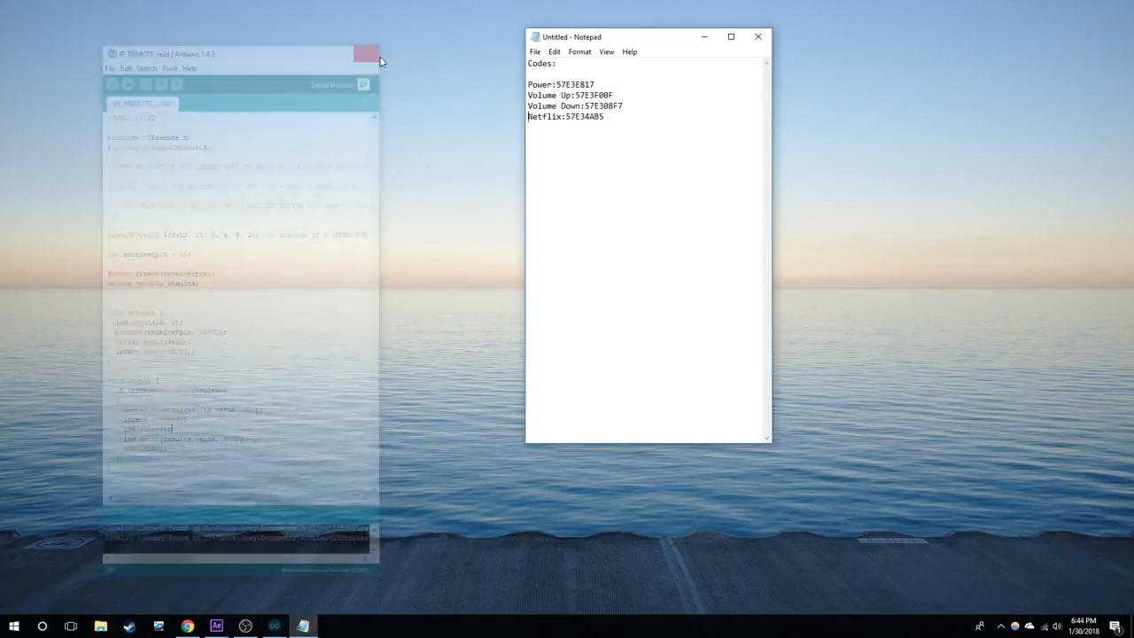
left_click(368, 54)
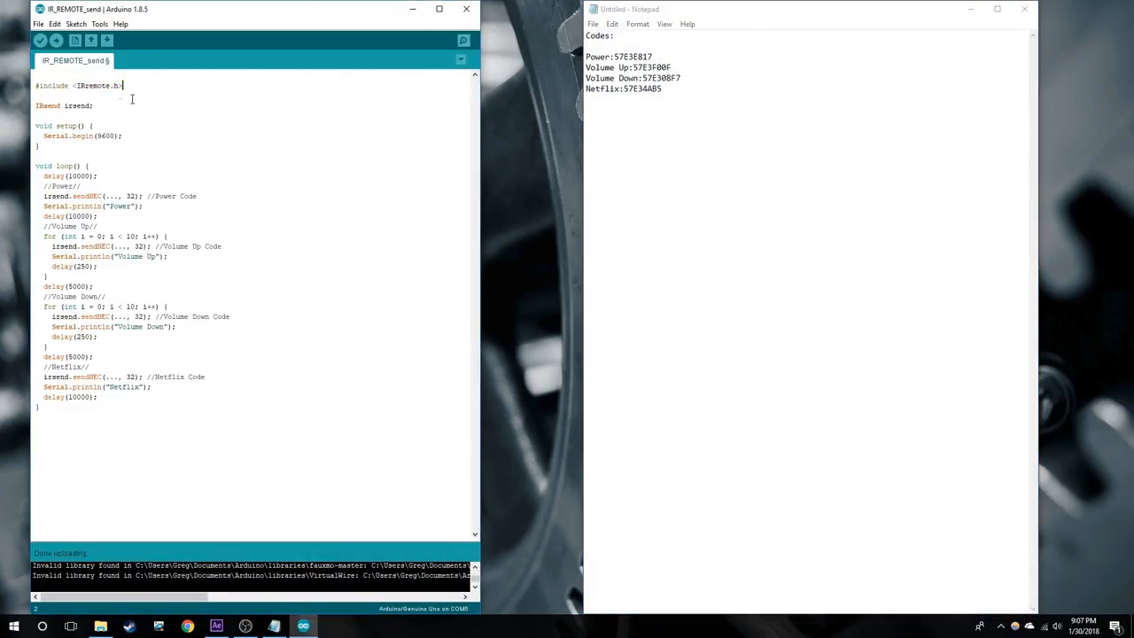
Put the recorded 0x hex codes into the sendNEC calls and upload the sketch.
left_click_drag(43, 196, 144, 196)
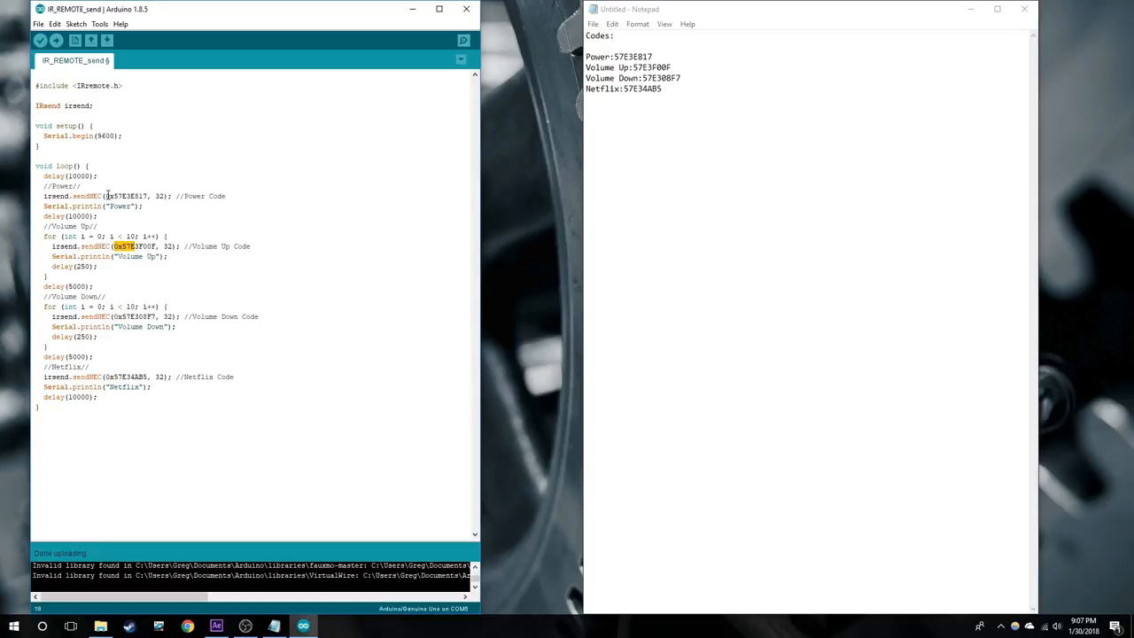
left_click(57, 43)
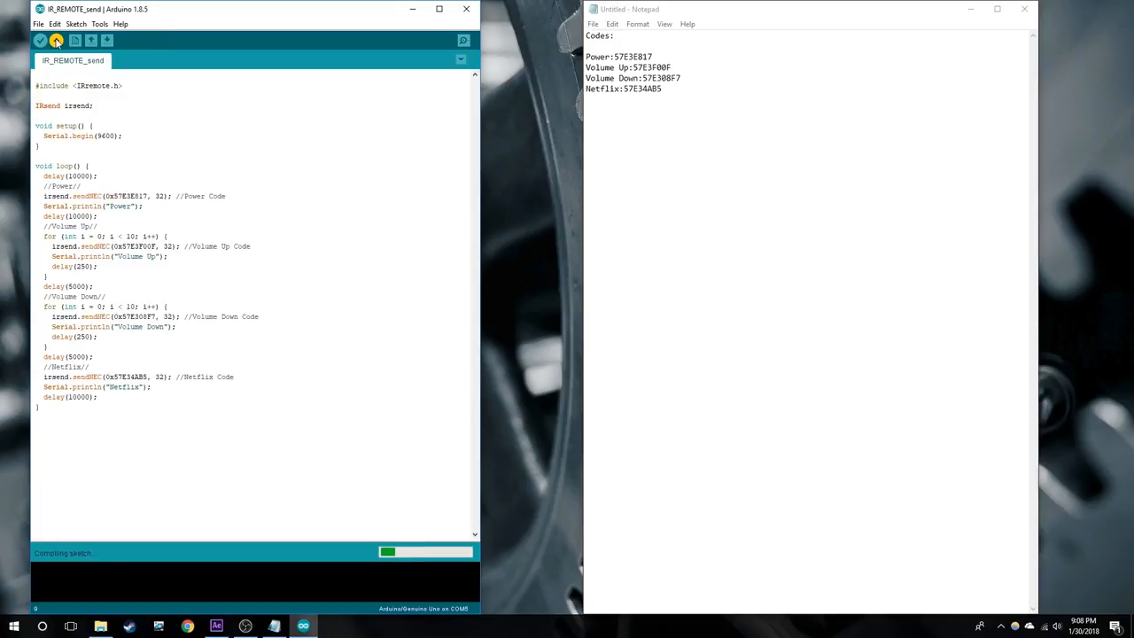
left_click(59, 45)
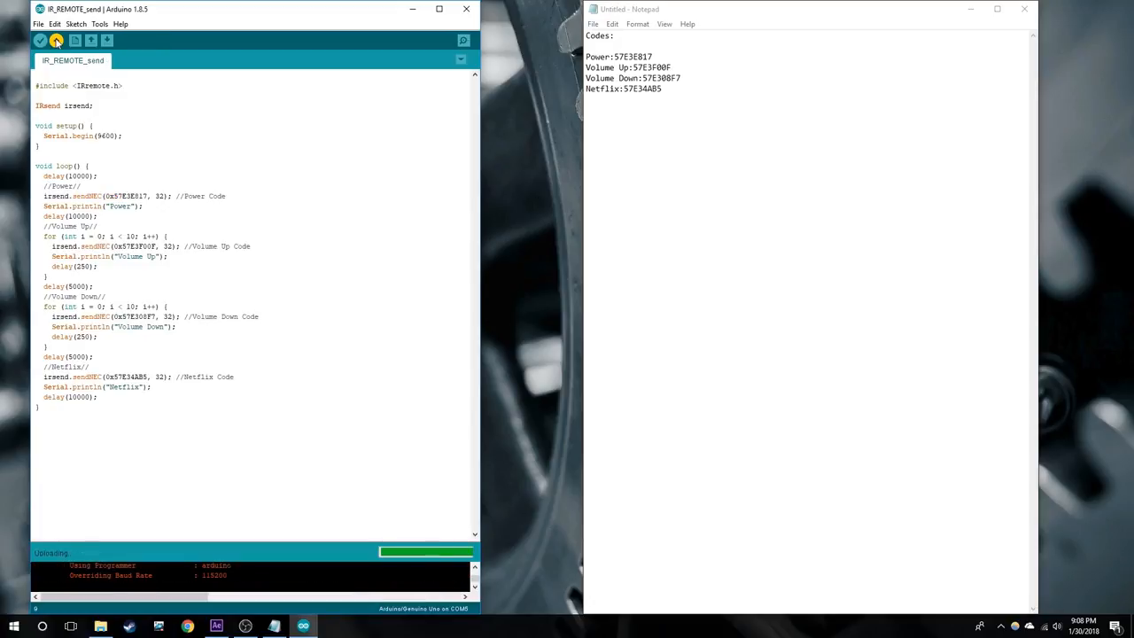